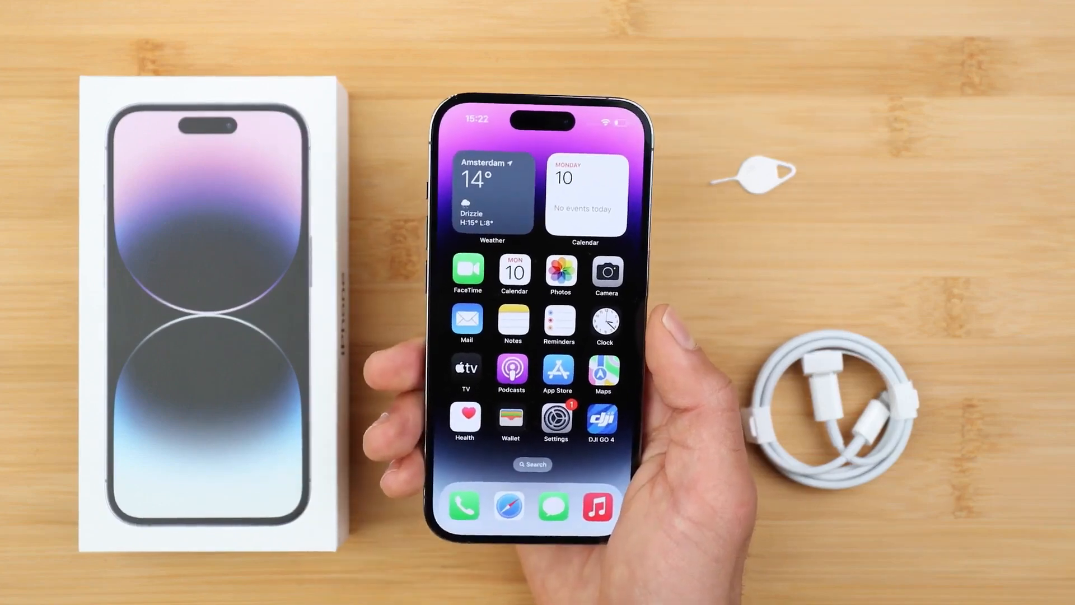
Step: Dial *#06# in the iPhone Phone app to display the IMEI
{"action": "left_click", "coordinate": [466, 507]}
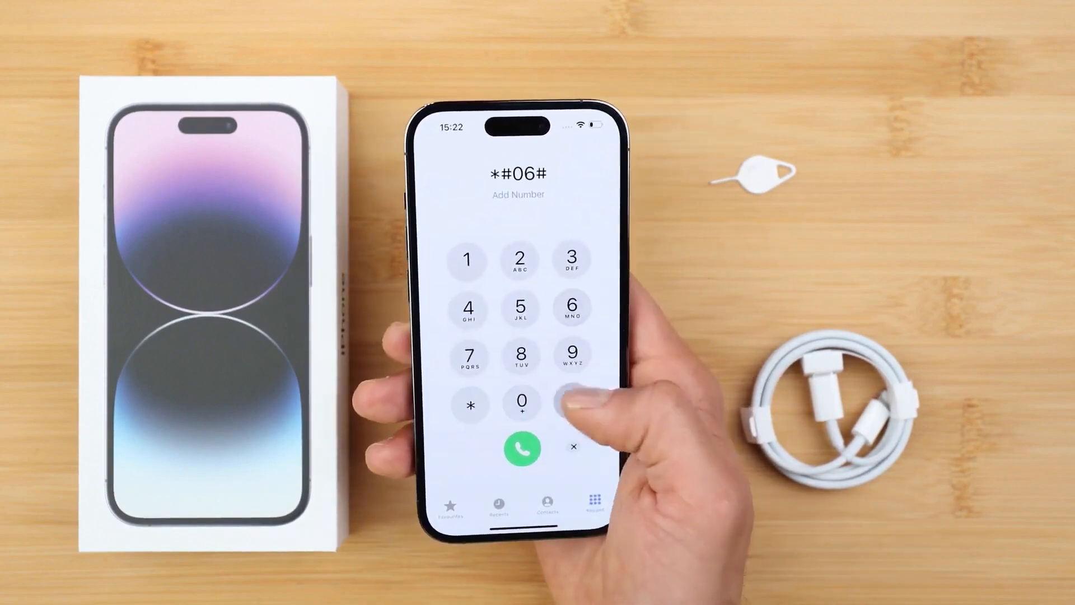
{"action": "left_click", "coordinate": [521, 448]}
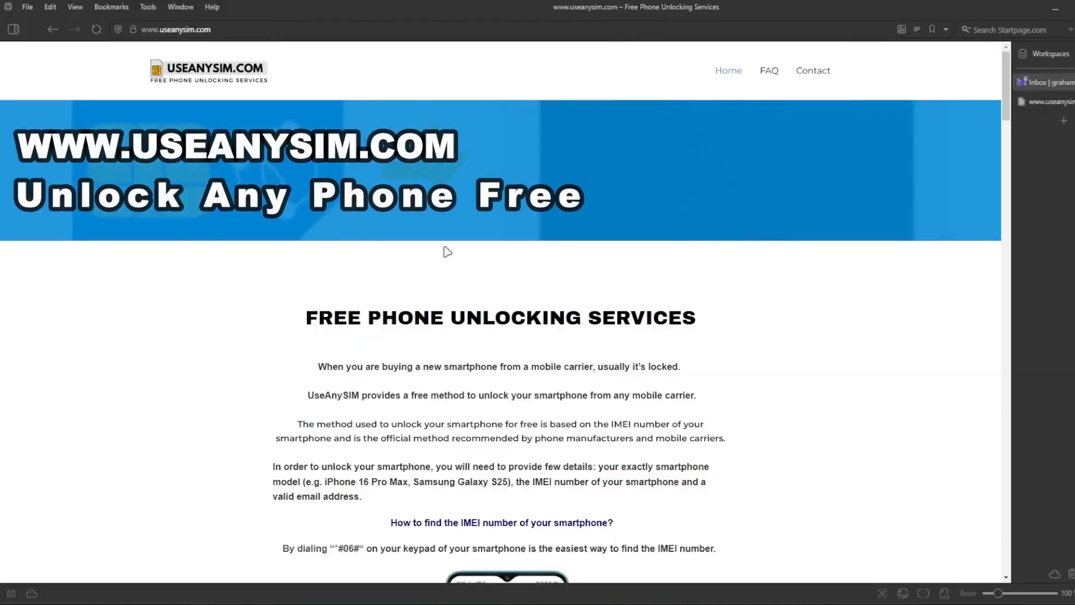
Step: Scroll to the Submit Form section and focus the IMEI and Email Address fields
{"action": "scroll", "scroll_direction": "down", "scroll_amount": 3}
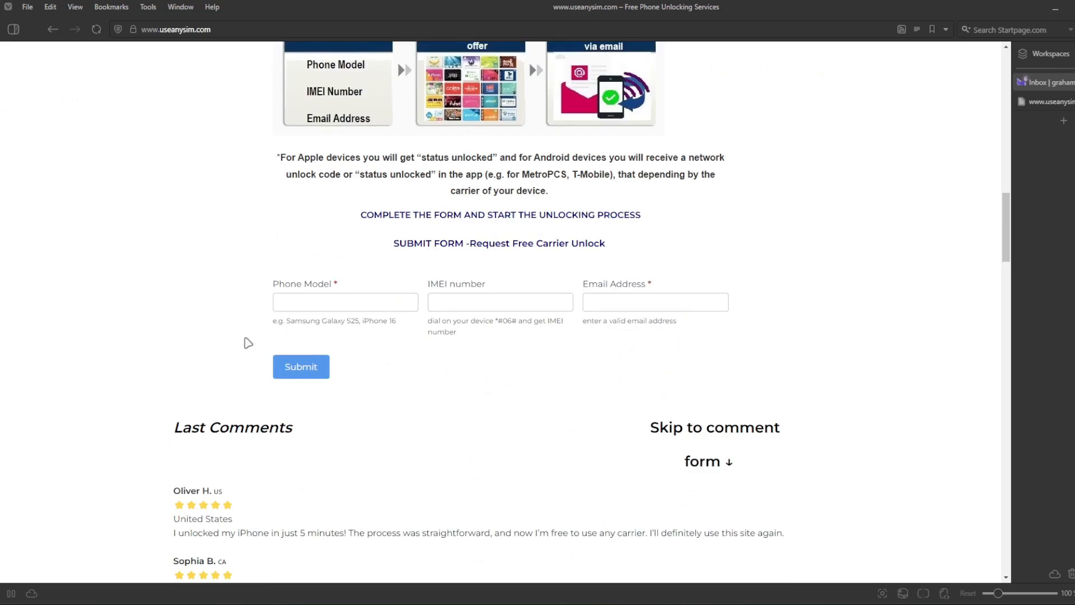
{"action": "mouse_move", "coordinate": [323, 272]}
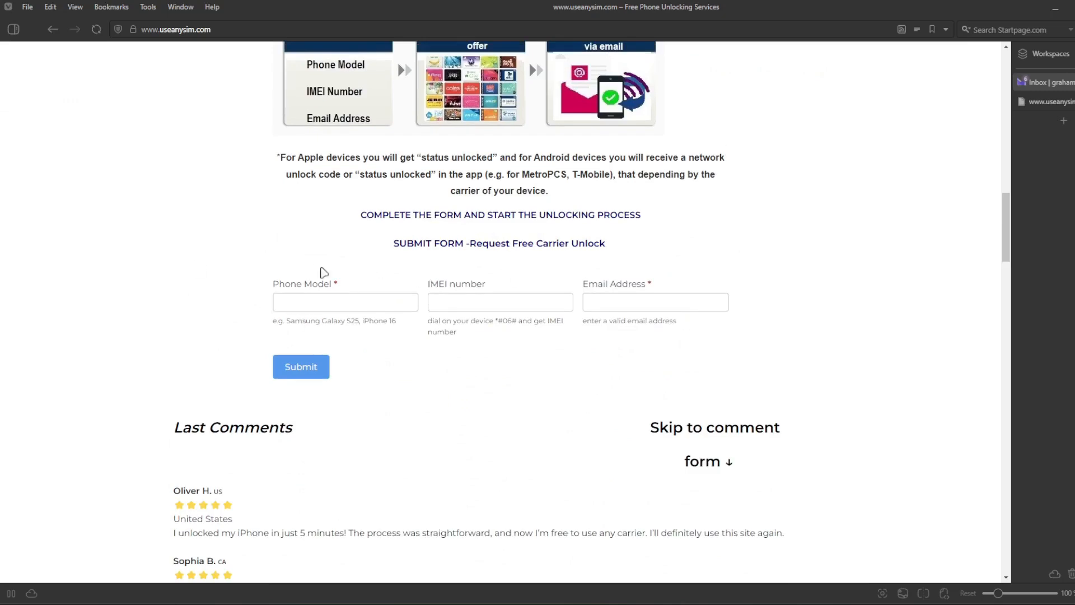
{"action": "double_click", "coordinate": [434, 283]}
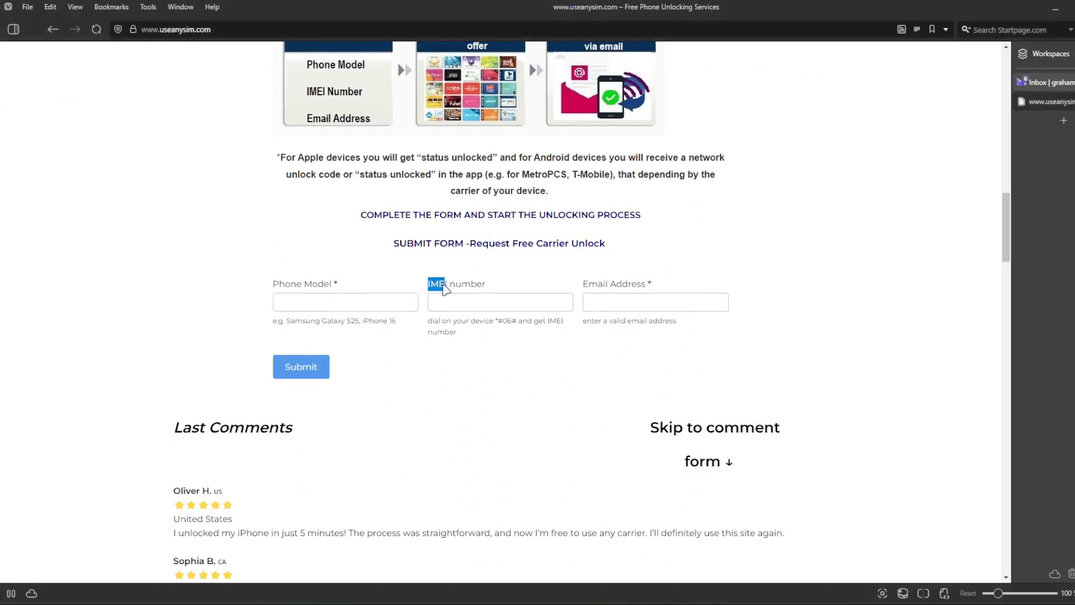
{"action": "left_click", "coordinate": [499, 301]}
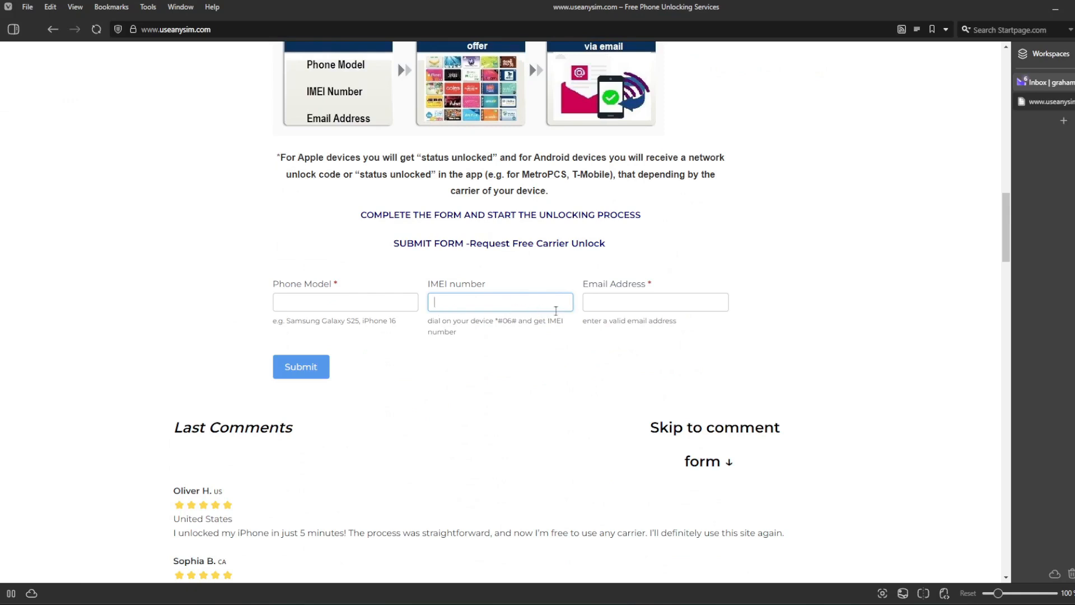
{"action": "mouse_move", "coordinate": [550, 301]}
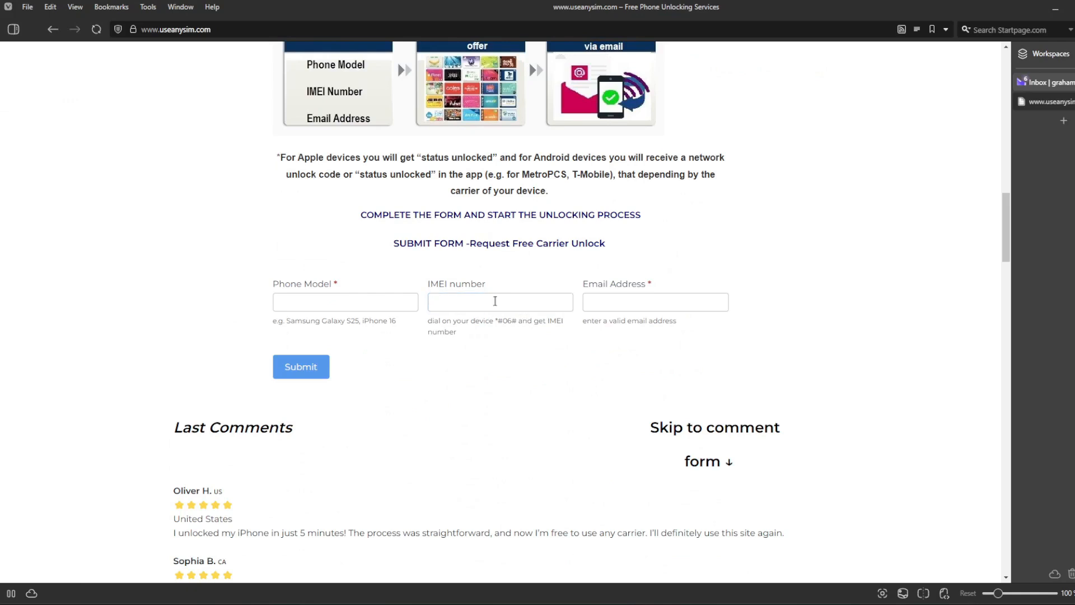
{"action": "left_click", "coordinate": [499, 302]}
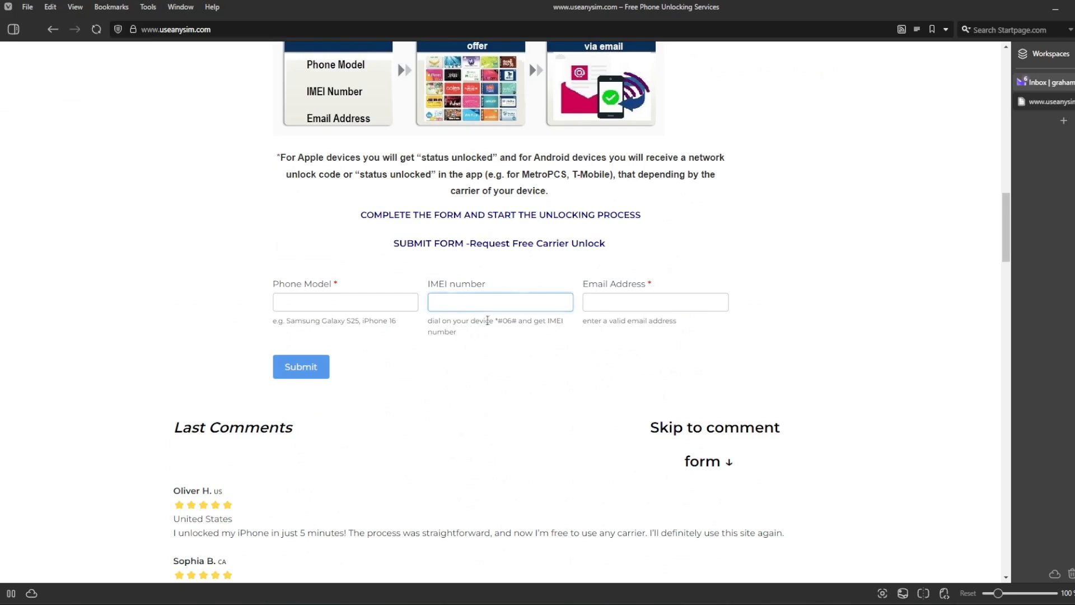
{"action": "left_click", "coordinate": [654, 302]}
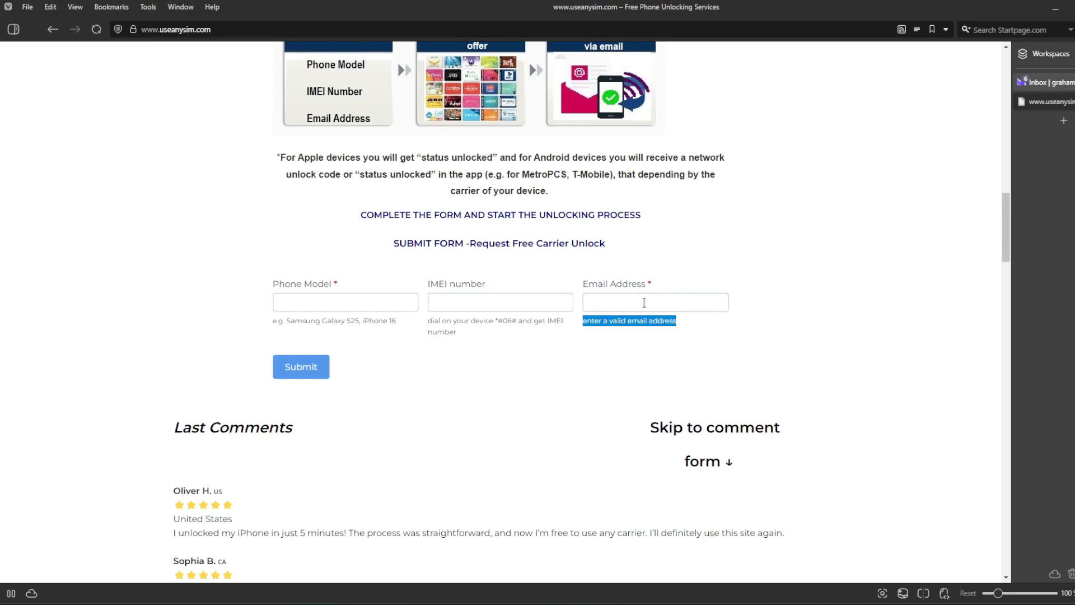
{"action": "left_click", "coordinate": [654, 302]}
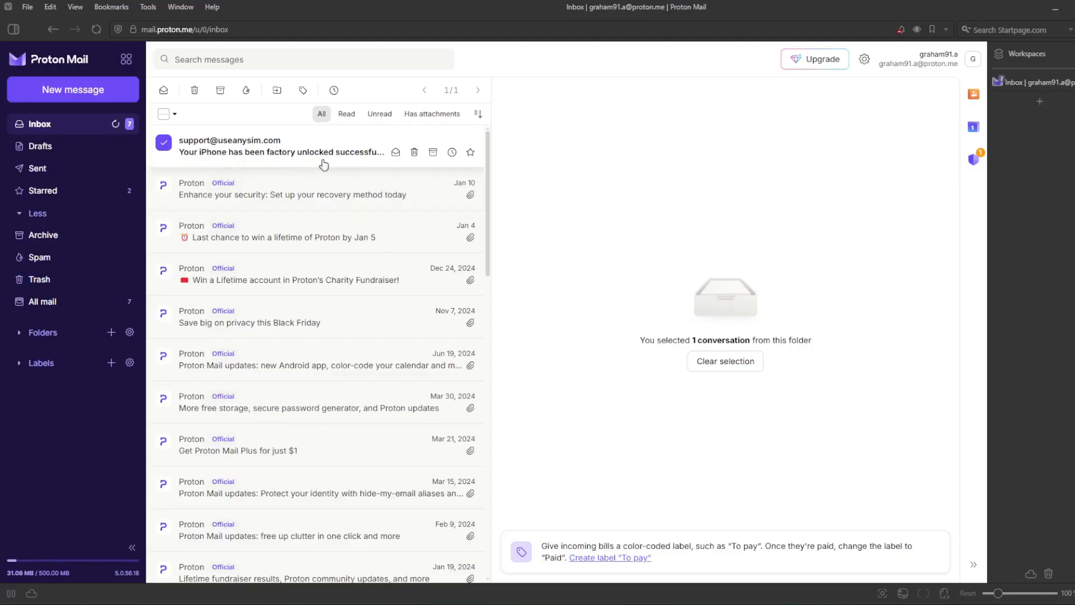
{"action": "mouse_move", "coordinate": [378, 156]}
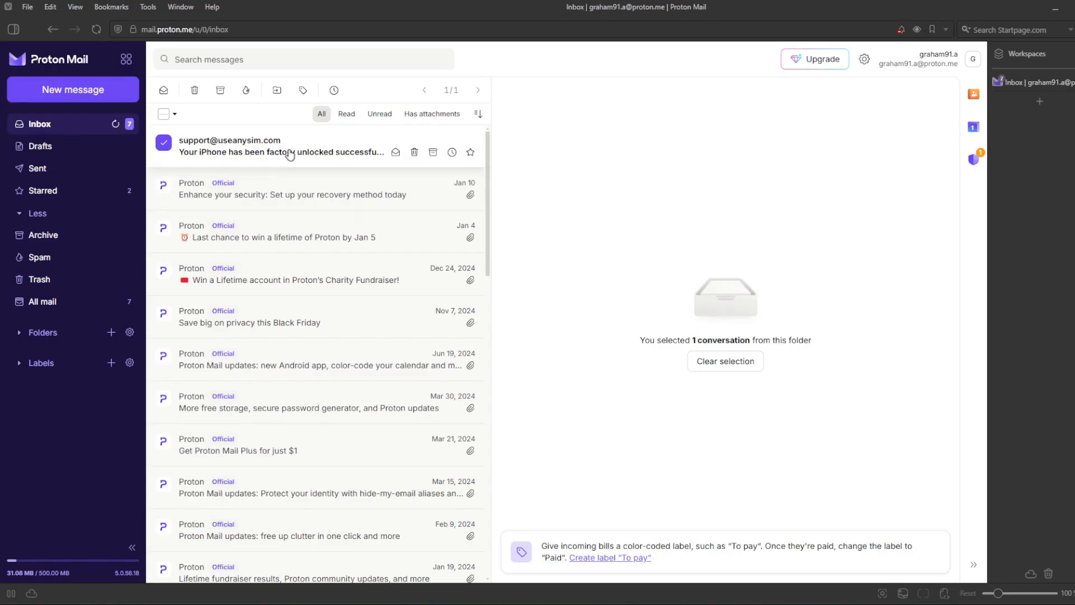
Step: Open the UseAnySIM support email in the Proton Mail inbox
{"action": "left_click", "coordinate": [288, 146]}
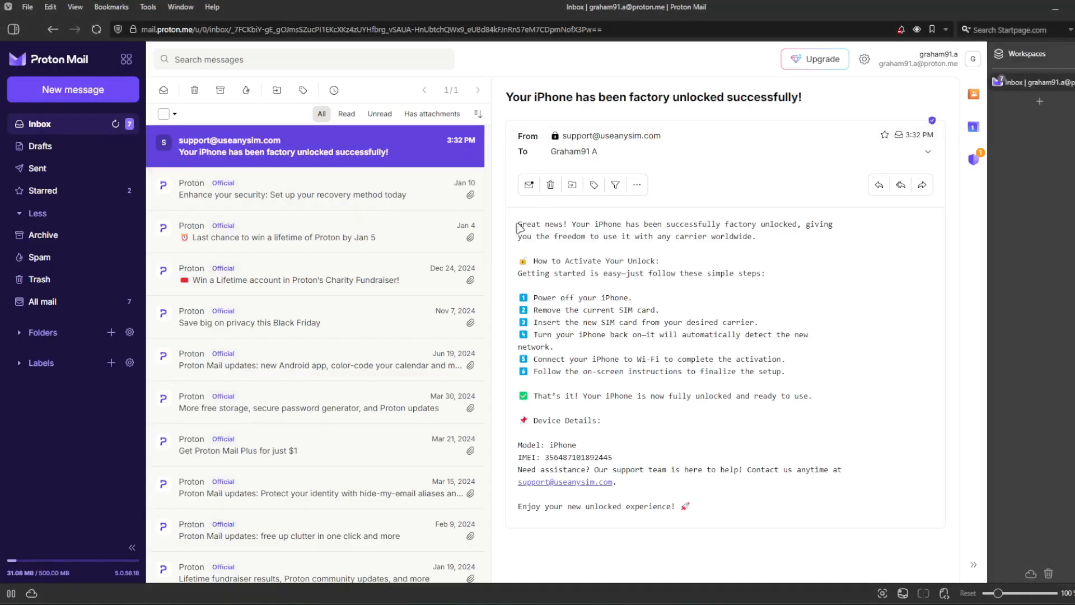
{"action": "mouse_move", "coordinate": [715, 384]}
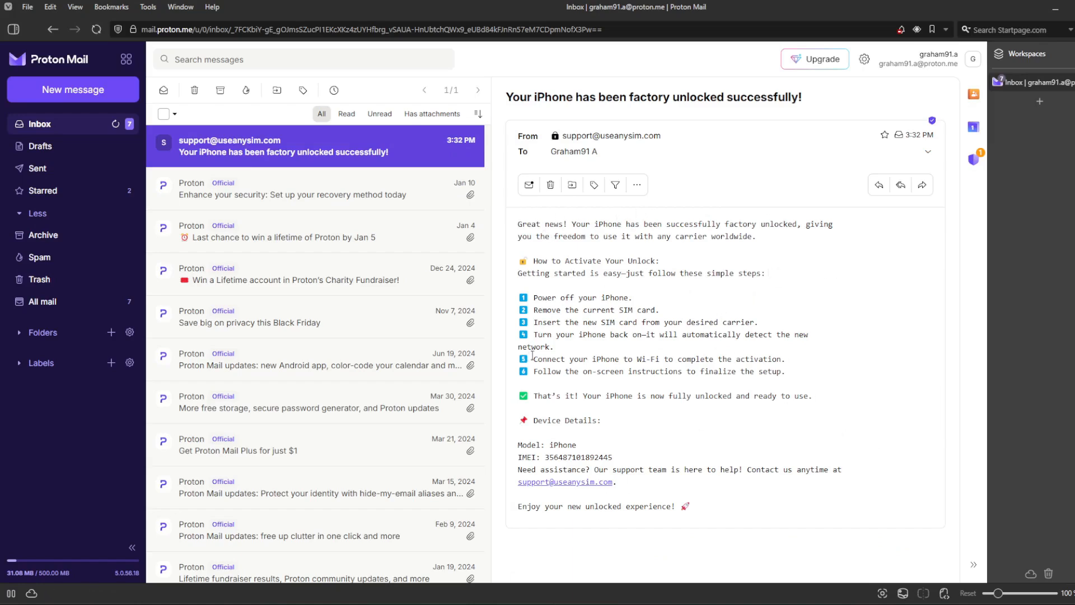
{"action": "mouse_move", "coordinate": [691, 305]}
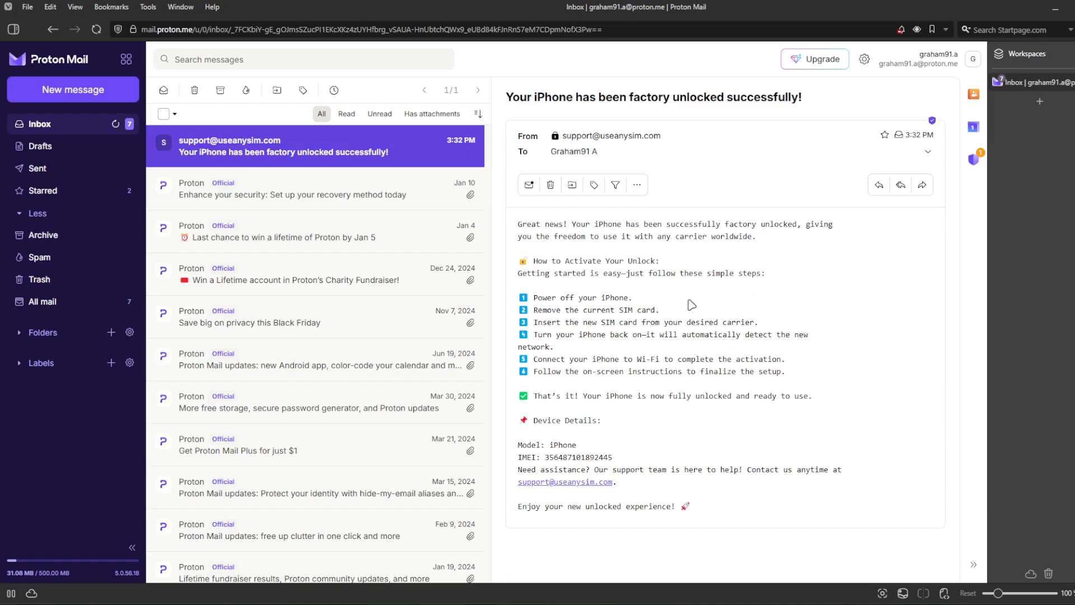